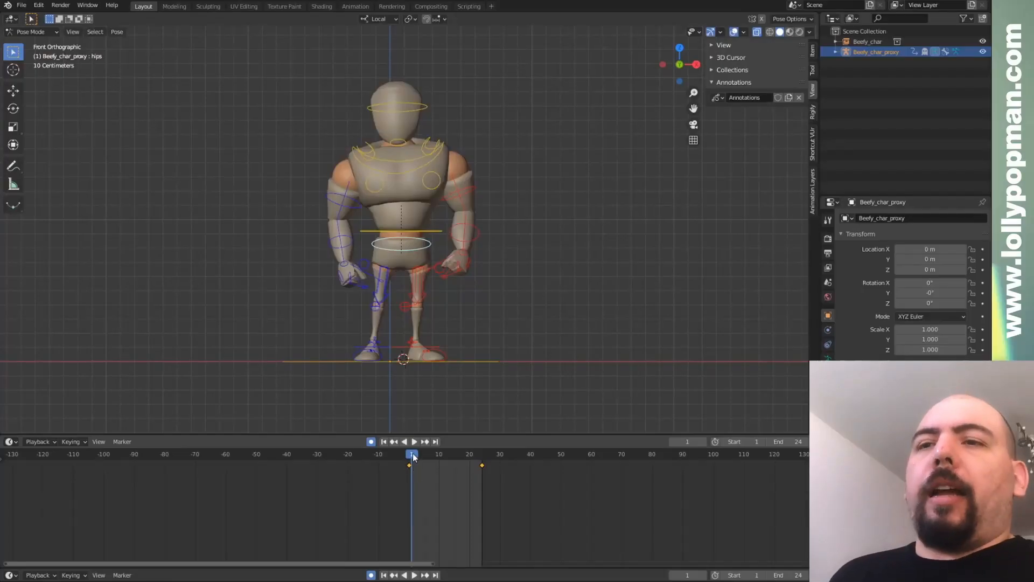
Step: Set the animation's End frame to 12
{"action": "left_click", "coordinate": [415, 442]}
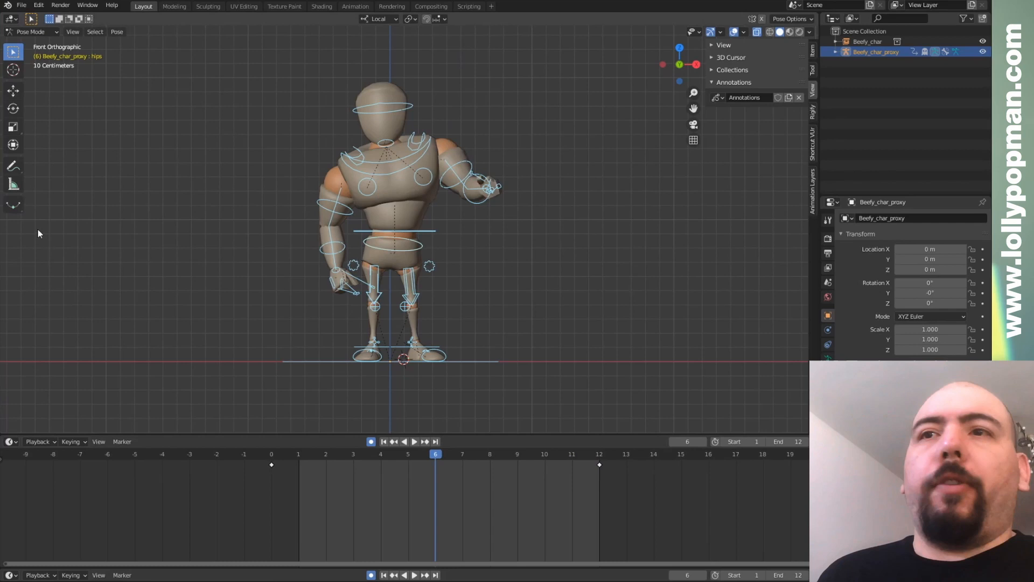
{"action": "mouse_move", "coordinate": [16, 209]}
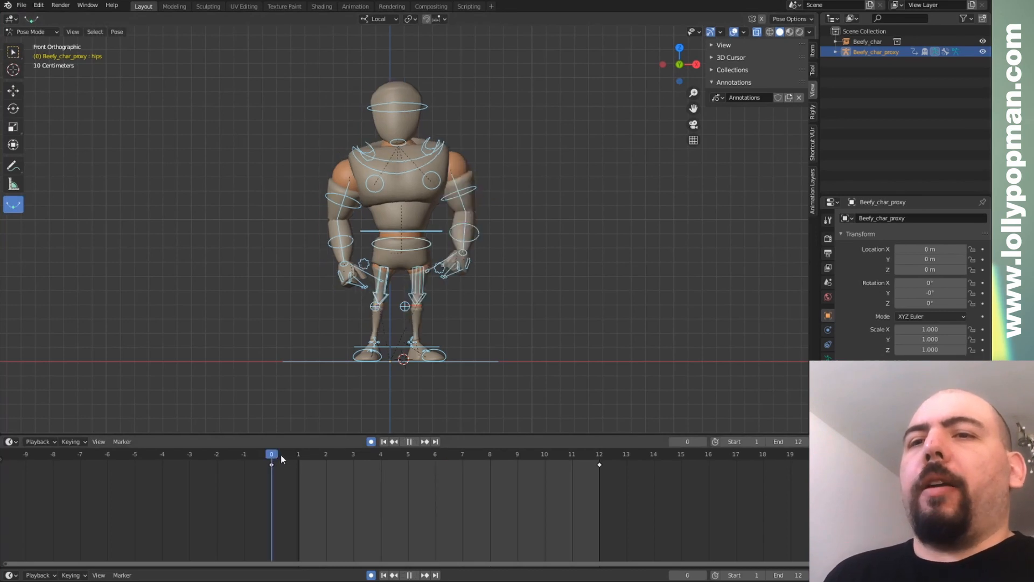
Step: At frame 6, drag the breakdown back to about 10% toward the frame 12 pose
{"action": "left_click", "coordinate": [599, 468]}
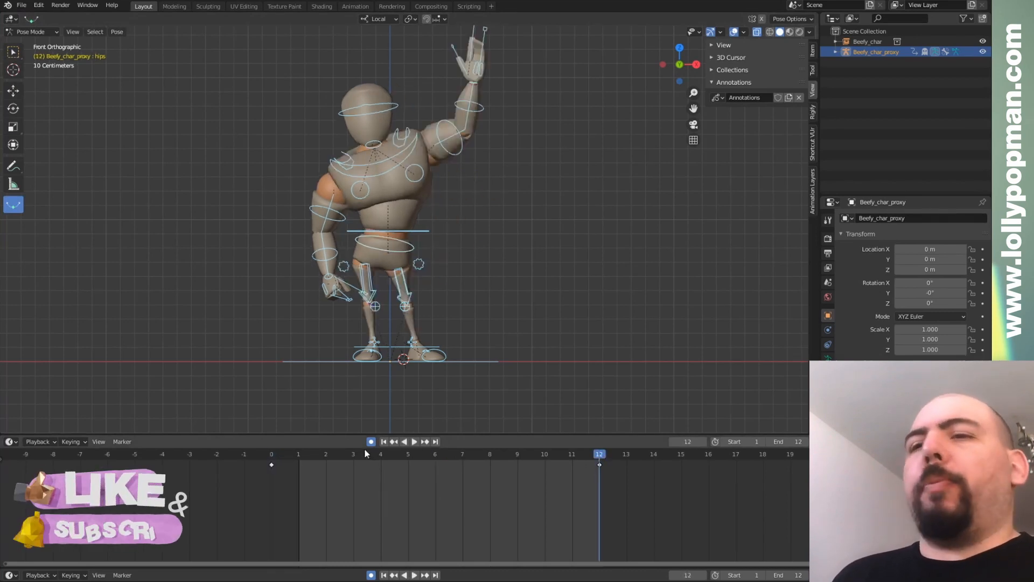
{"action": "left_click", "coordinate": [416, 441]}
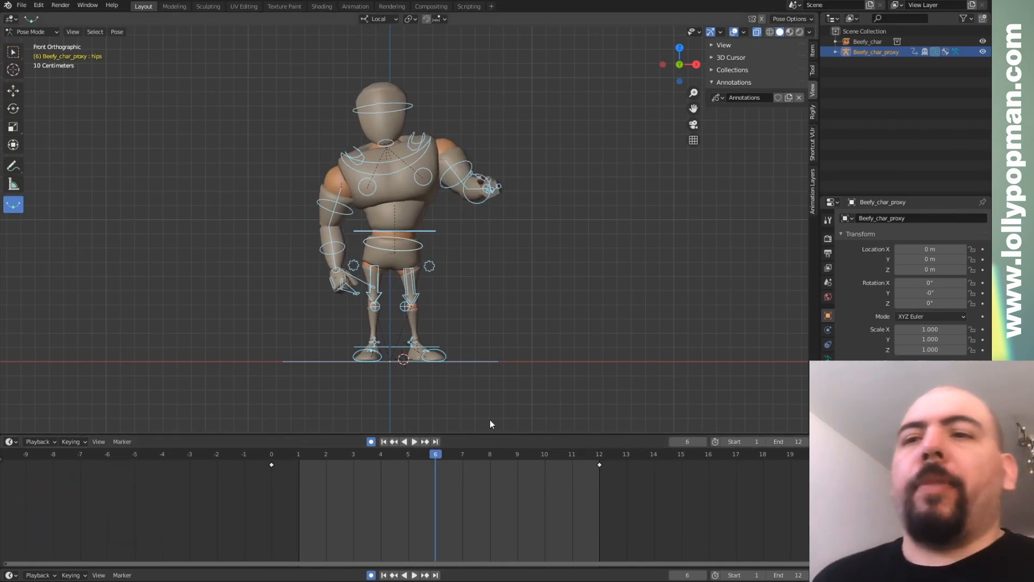
{"action": "mouse_move", "coordinate": [200, 247]}
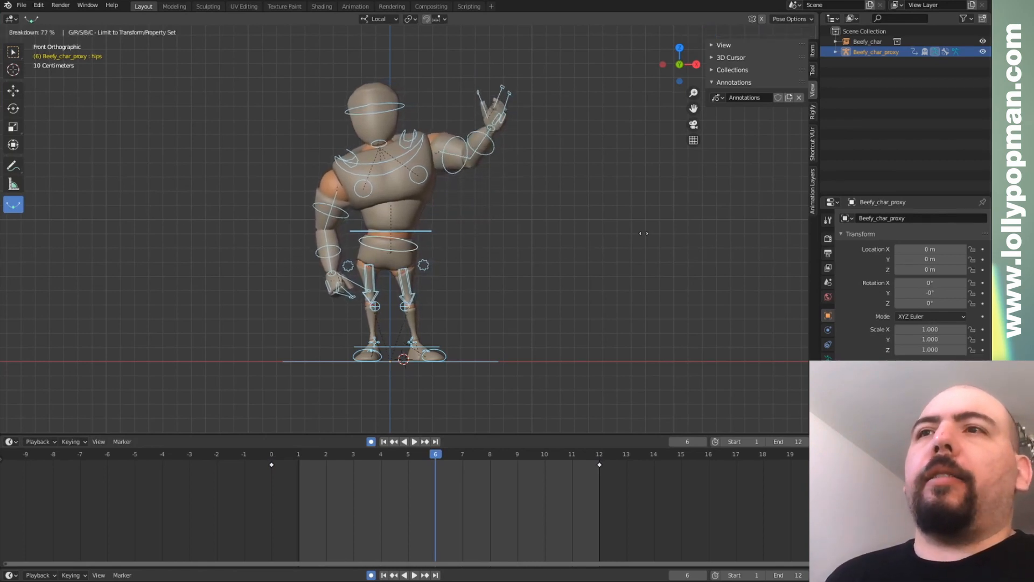
{"action": "left_click_drag", "start_coordinate": [643, 232], "coordinate": [71, 279]}
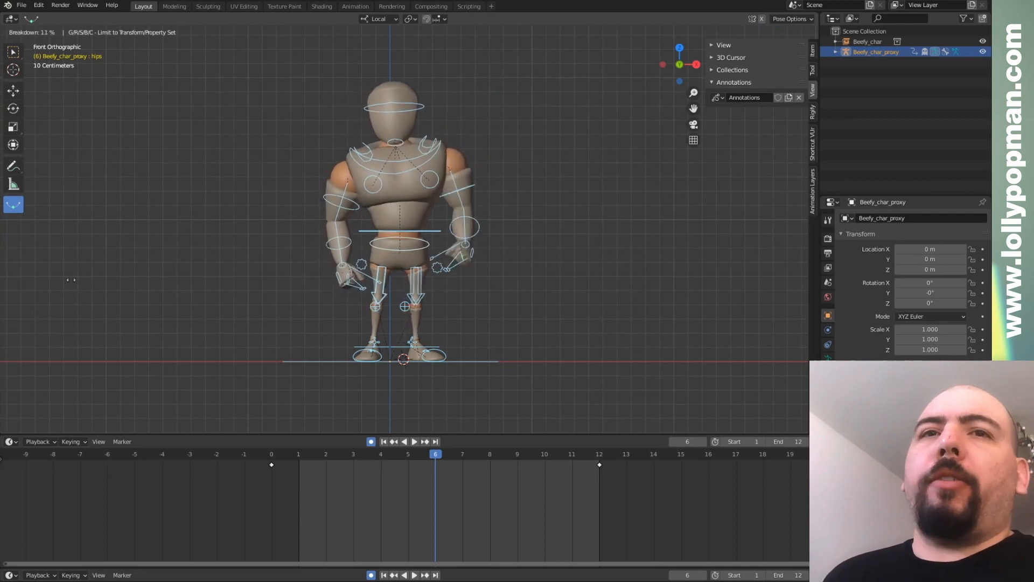
{"action": "left_click_drag", "start_coordinate": [72, 280], "coordinate": [505, 395]}
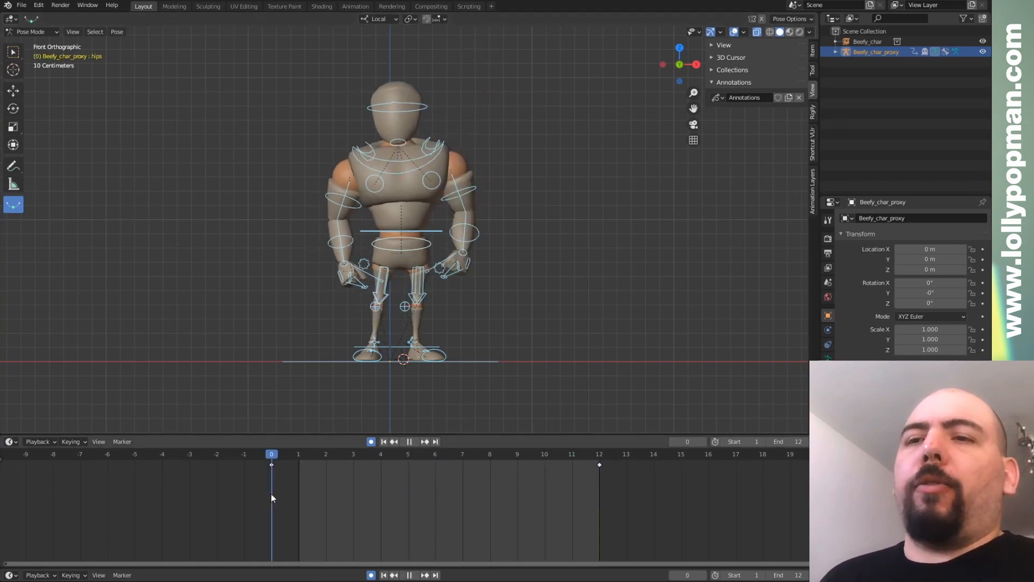
{"action": "left_click", "coordinate": [407, 453]}
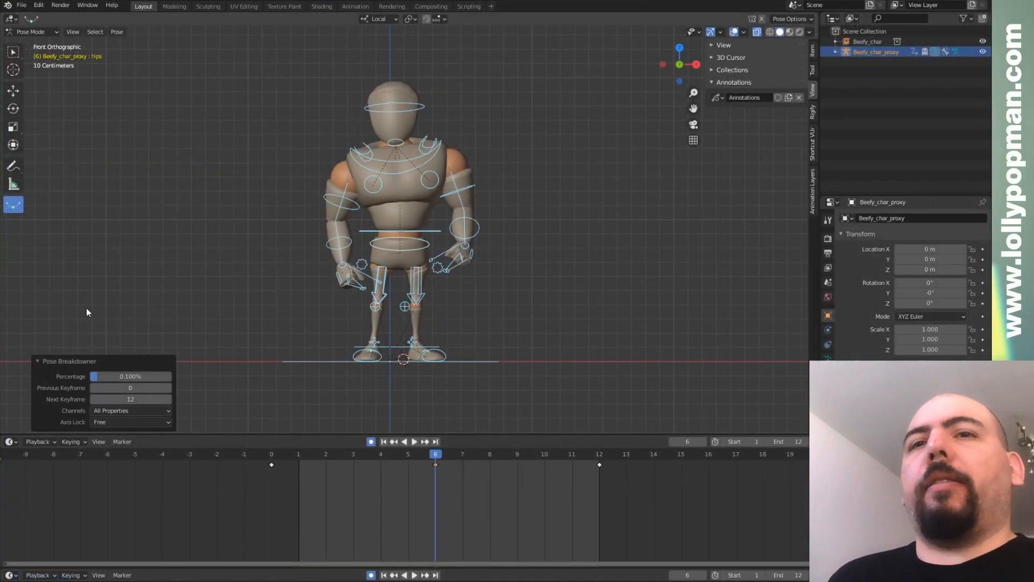
{"action": "mouse_move", "coordinate": [118, 355]}
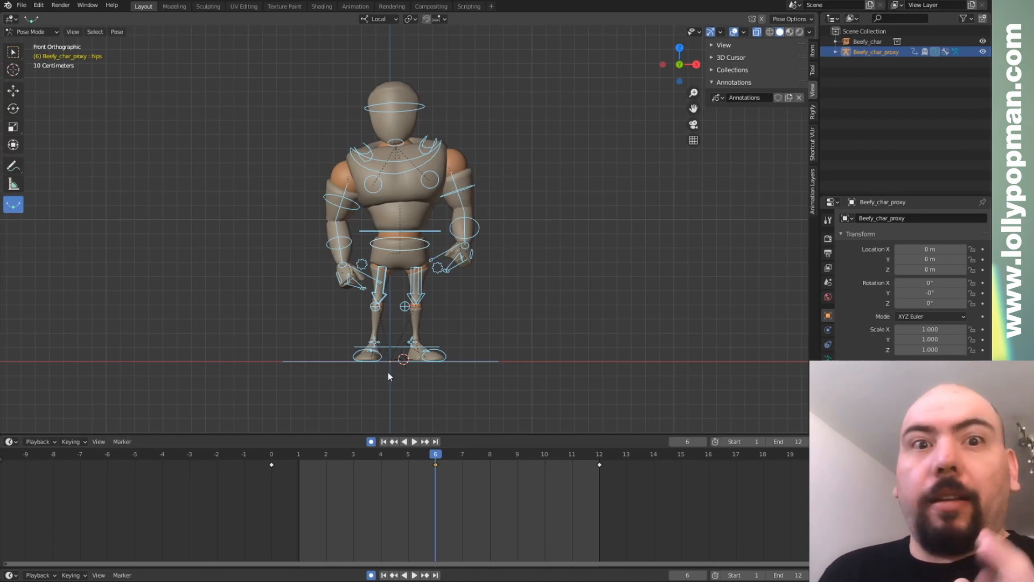
{"action": "mouse_move", "coordinate": [493, 195]}
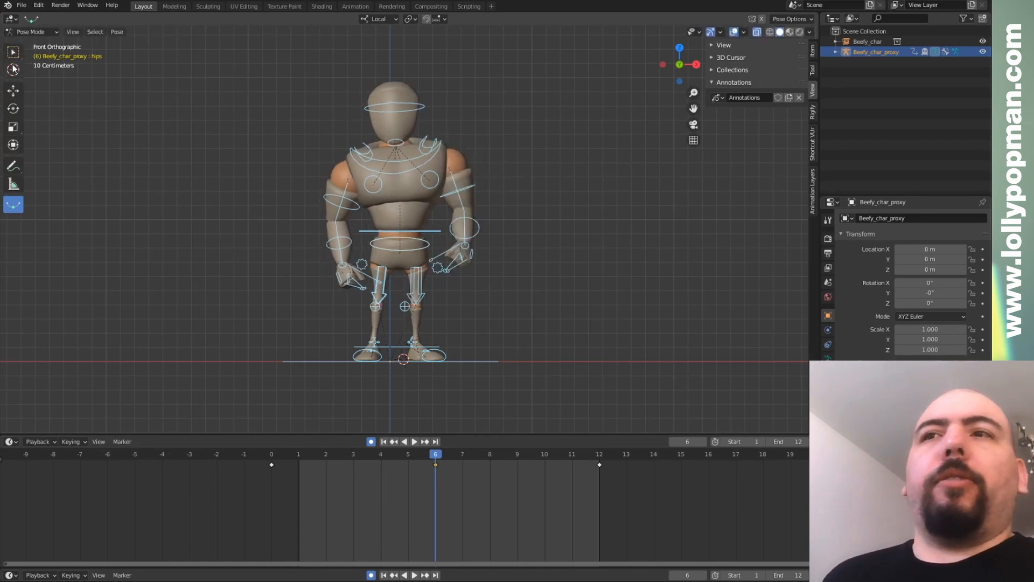
Step: Switch back to the Select tool for regular bone selection
{"action": "left_click", "coordinate": [13, 51]}
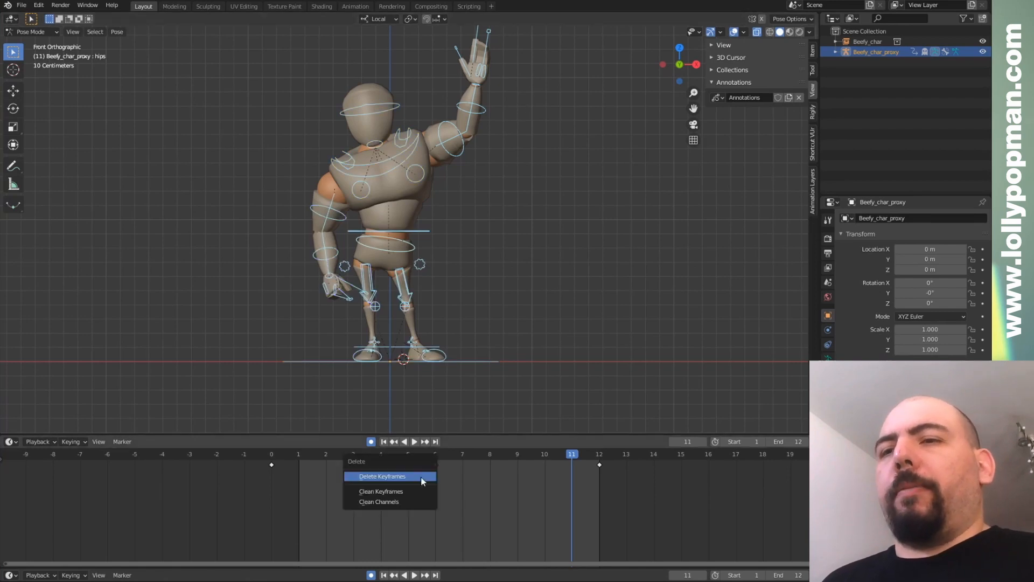
Step: Delete the old breakdown key, blend a new frame 6 breakdown with Shift+E, and play
{"action": "left_click", "coordinate": [380, 476]}
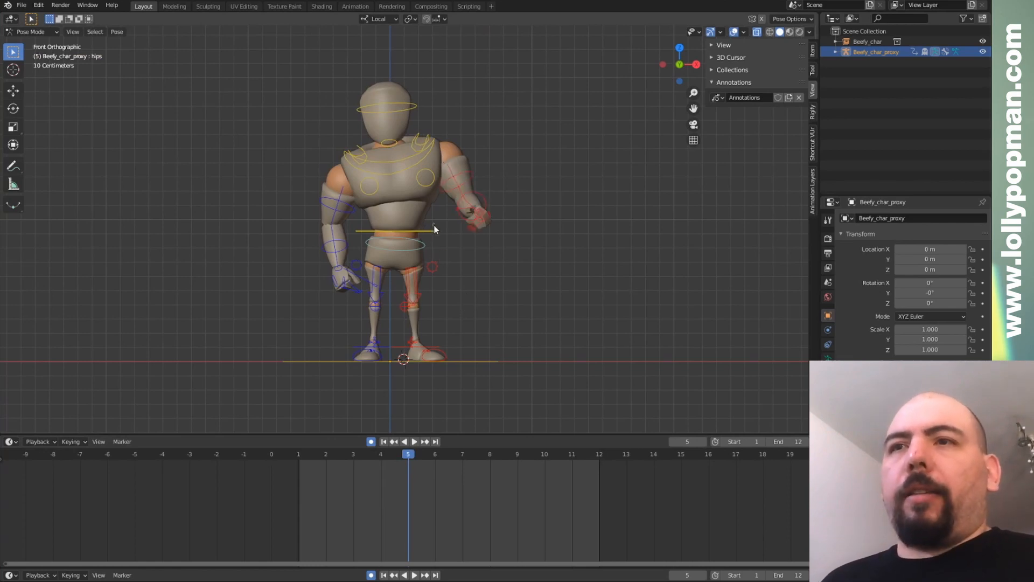
{"action": "left_click", "coordinate": [411, 441]}
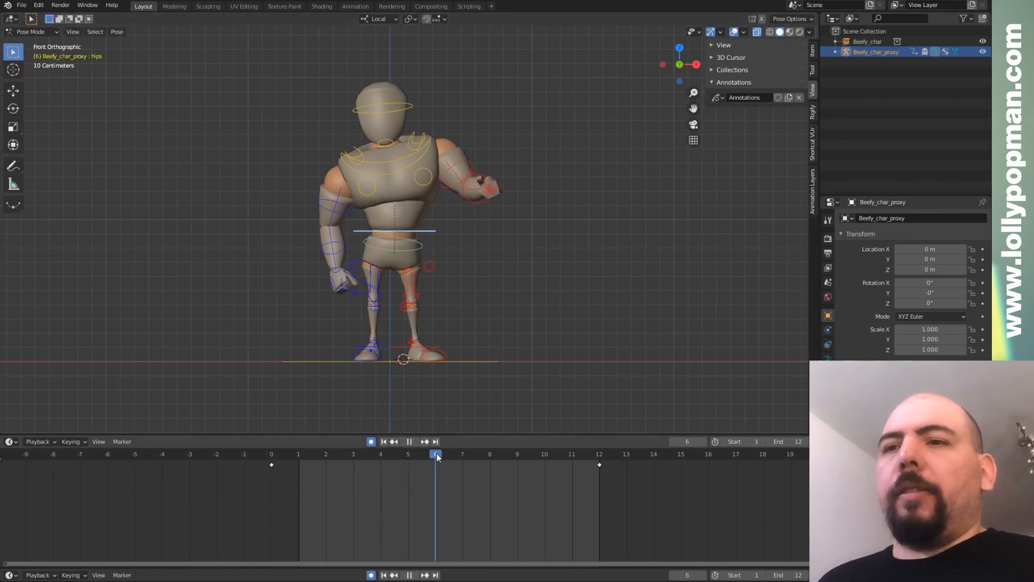
{"action": "key", "text": "shift+e"}
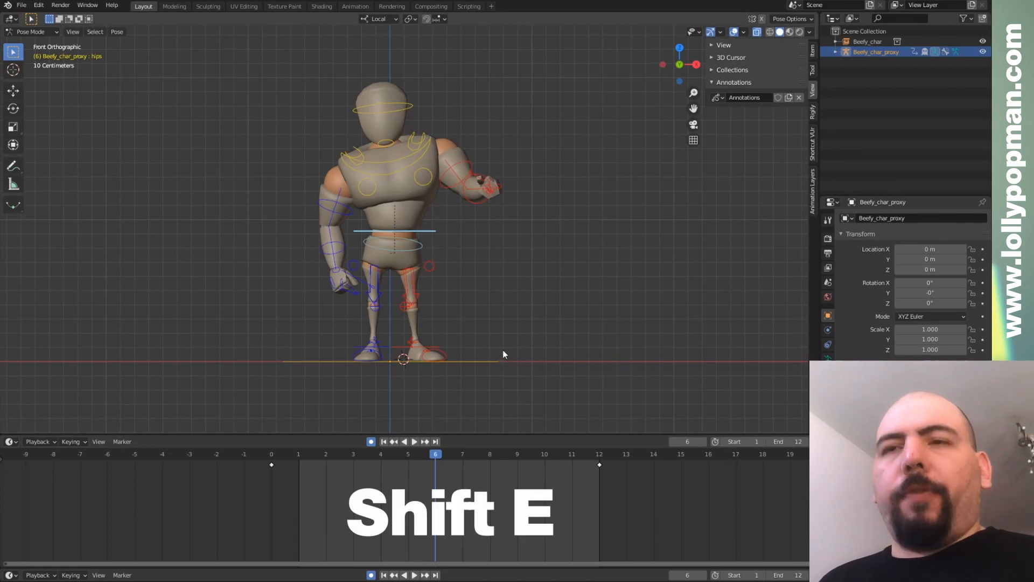
{"action": "key", "text": "shift+e"}
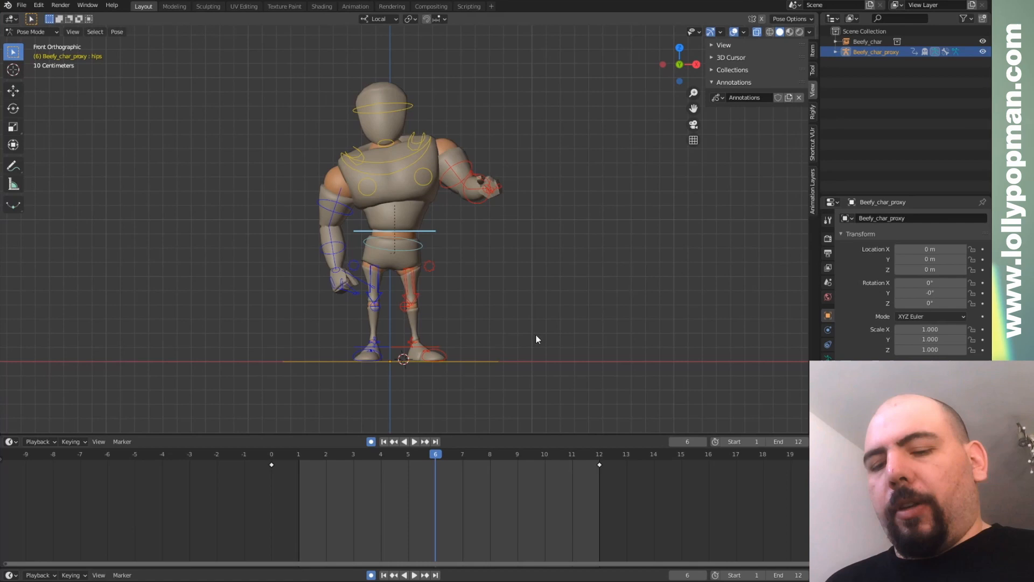
{"action": "key", "text": "shift+e"}
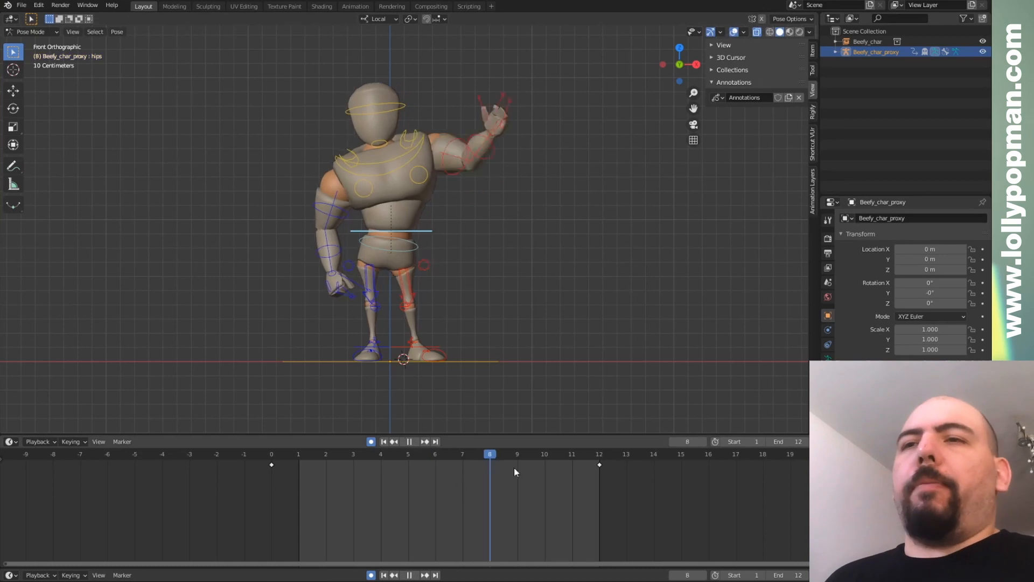
Step: Lean the torso further at frame 12, then start a rotation-only breakdown at frame 6
{"action": "left_click", "coordinate": [598, 469]}
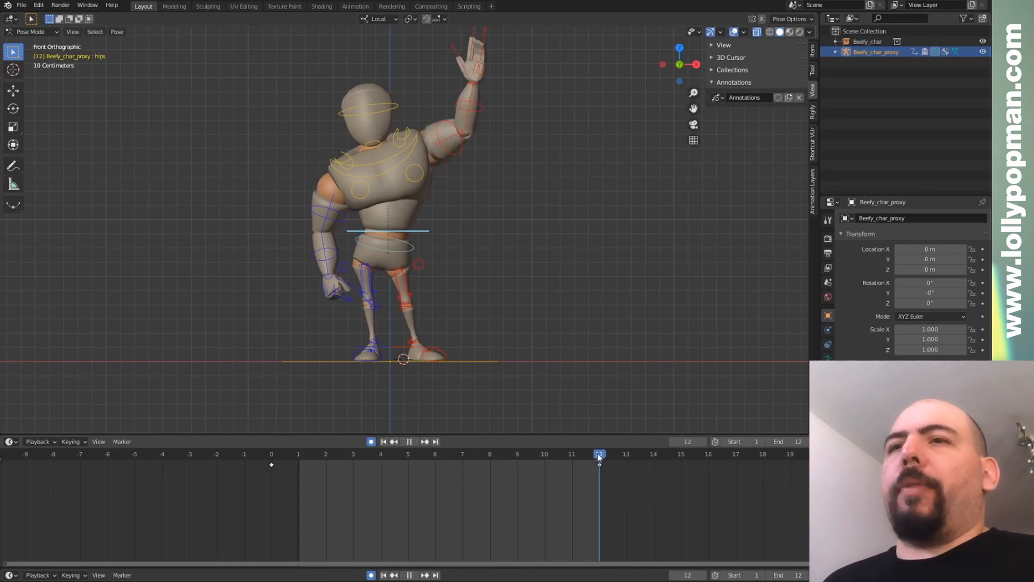
{"action": "left_click_drag", "start_coordinate": [402, 244], "coordinate": [540, 205]}
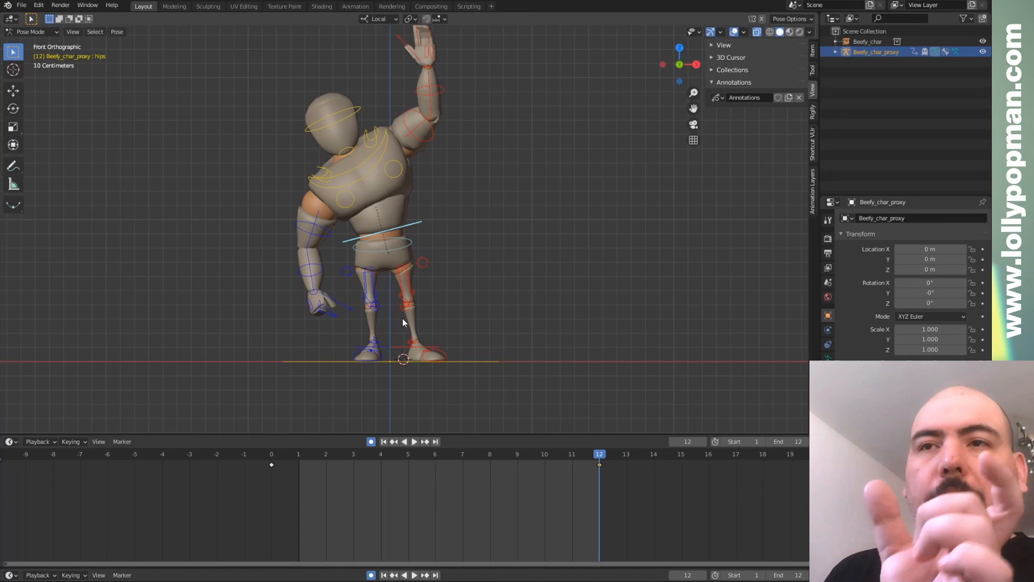
{"action": "left_click", "coordinate": [417, 442]}
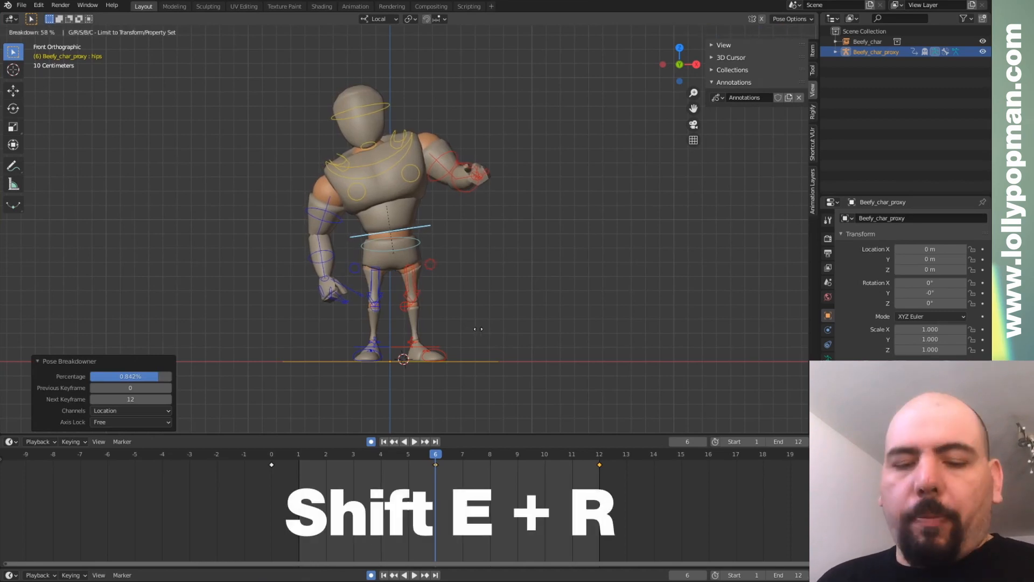
{"action": "key", "text": "R"}
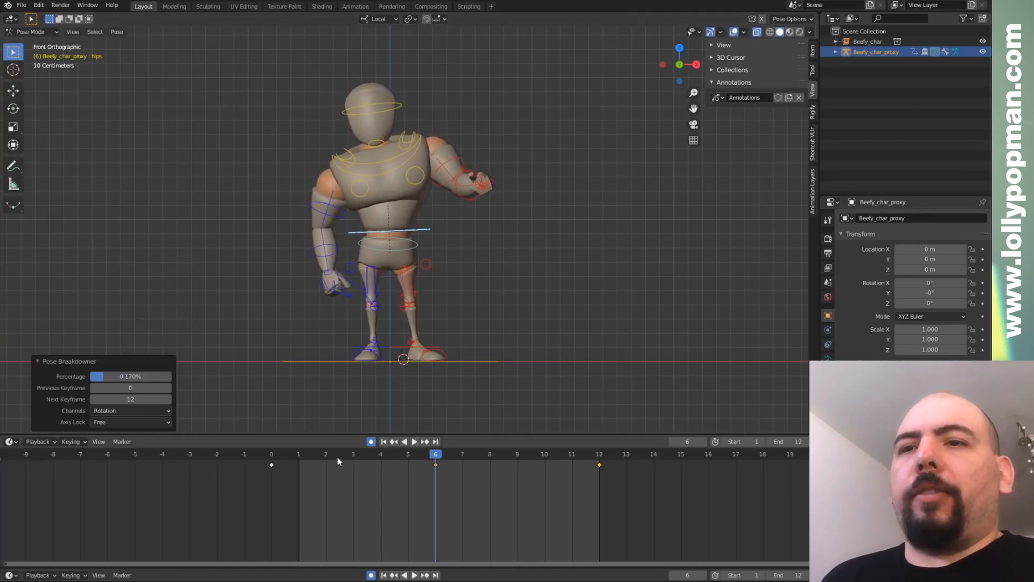
Step: Move to a later frame to inspect the 17% rotation-only breakdown
{"action": "left_click", "coordinate": [407, 468]}
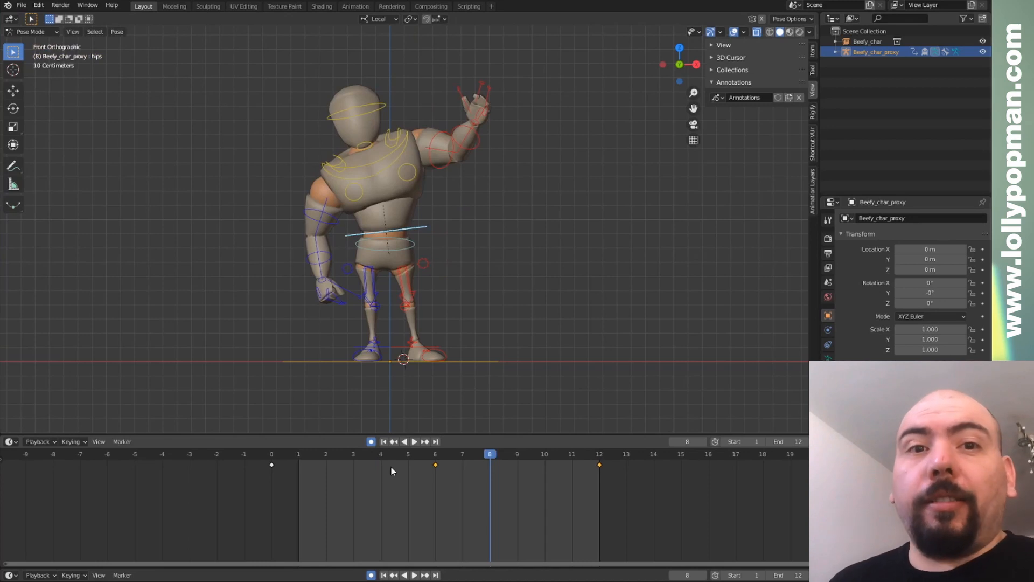
{"action": "mouse_move", "coordinate": [460, 287]}
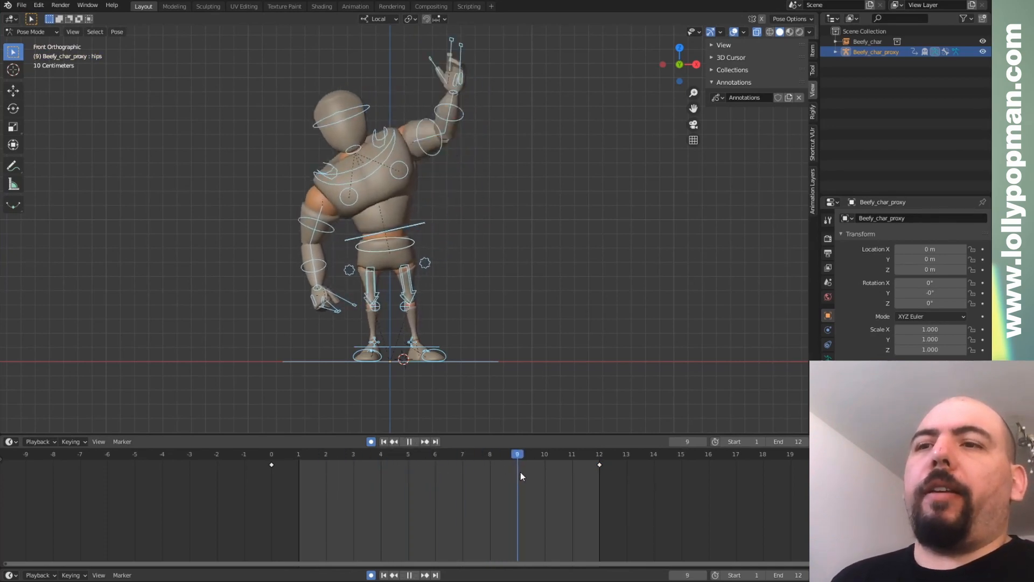
Step: Confirm a breakdown at frame 3, 95% toward the frame 12 pose, and review it
{"action": "left_click", "coordinate": [380, 468]}
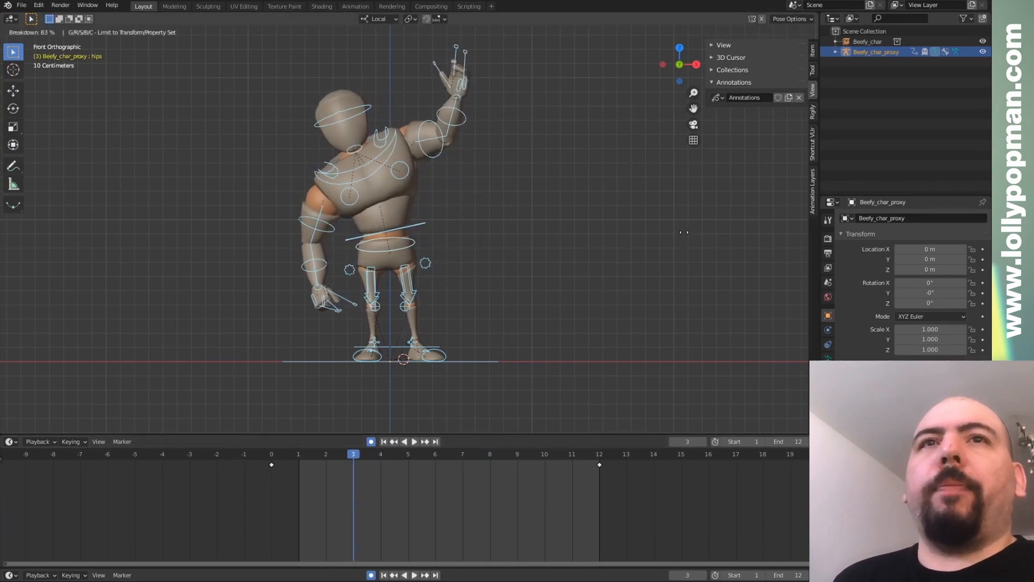
{"action": "left_click", "coordinate": [271, 454]}
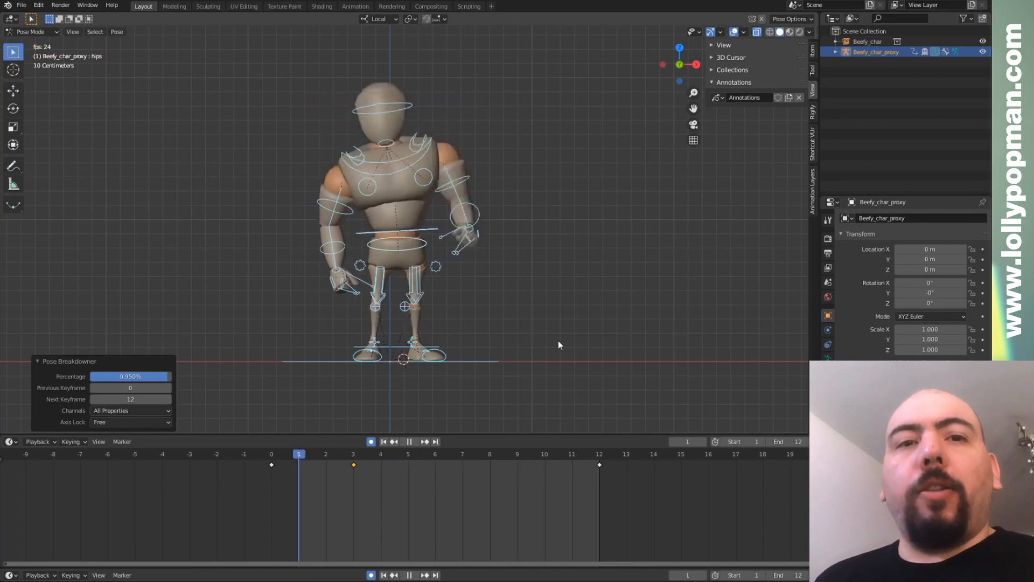
{"action": "left_click", "coordinate": [599, 466]}
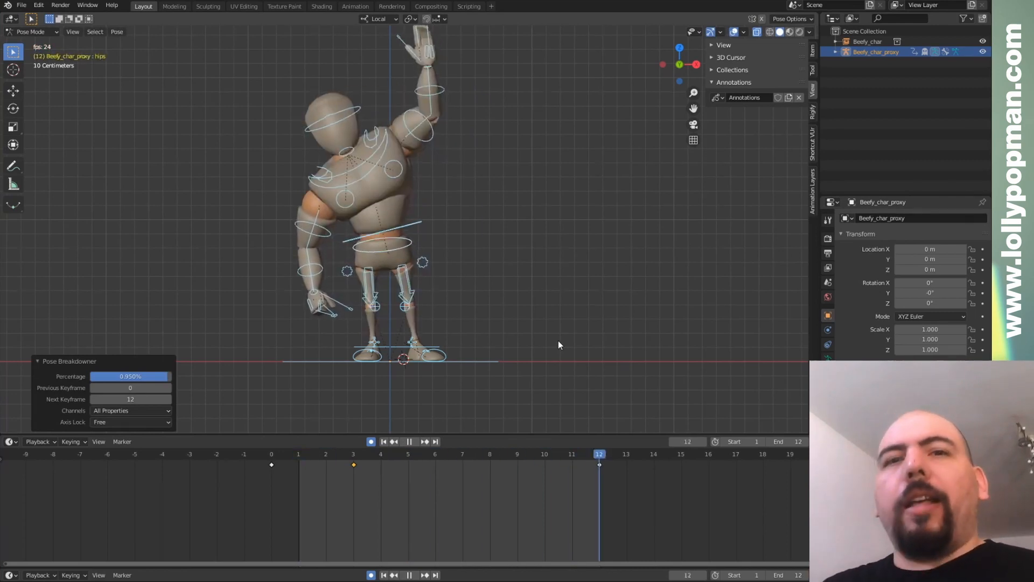